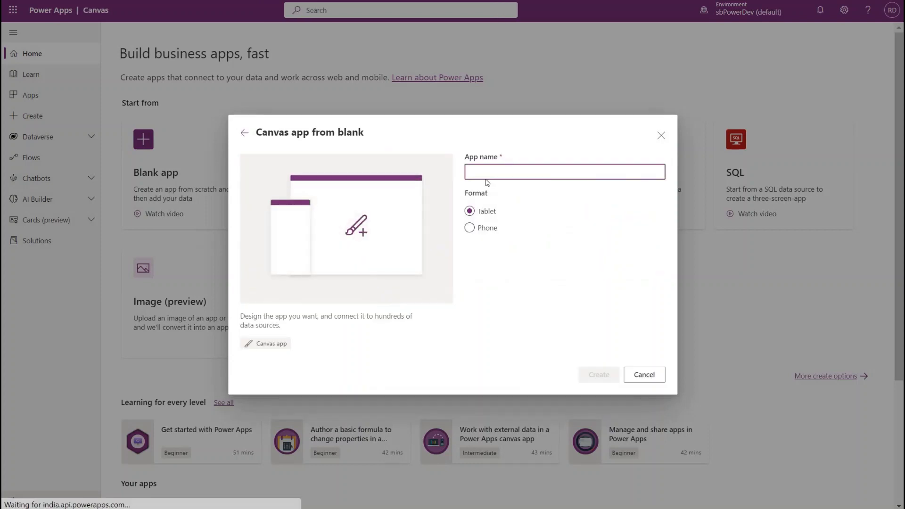
Create a blank tablet-format canvas app named 'signature'
text(signal)
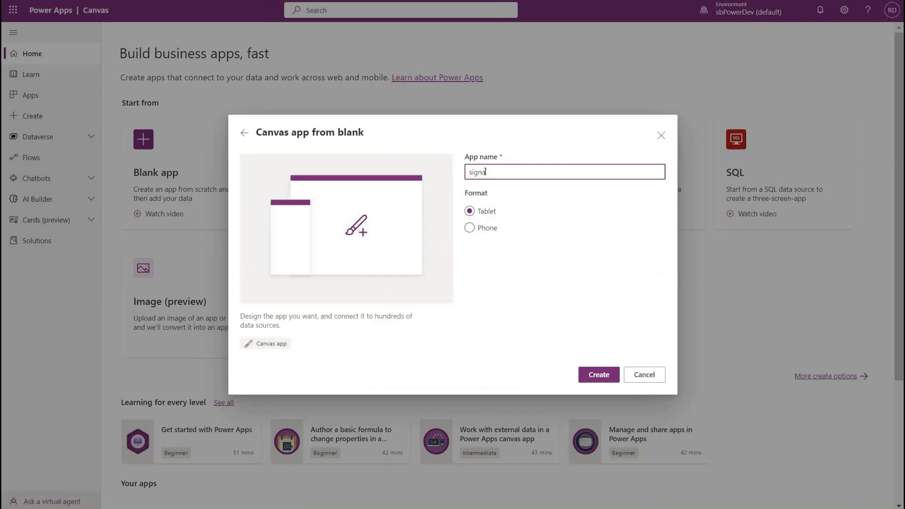
text(ture)
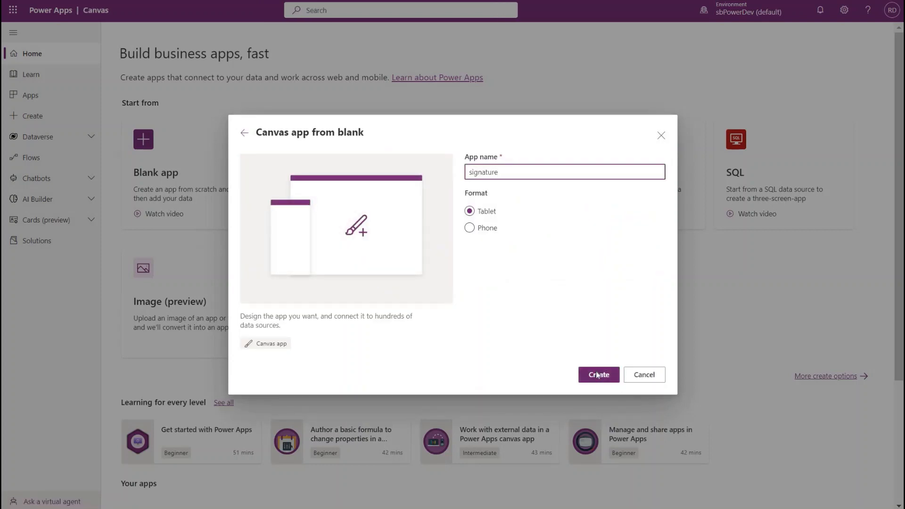
click(598, 375)
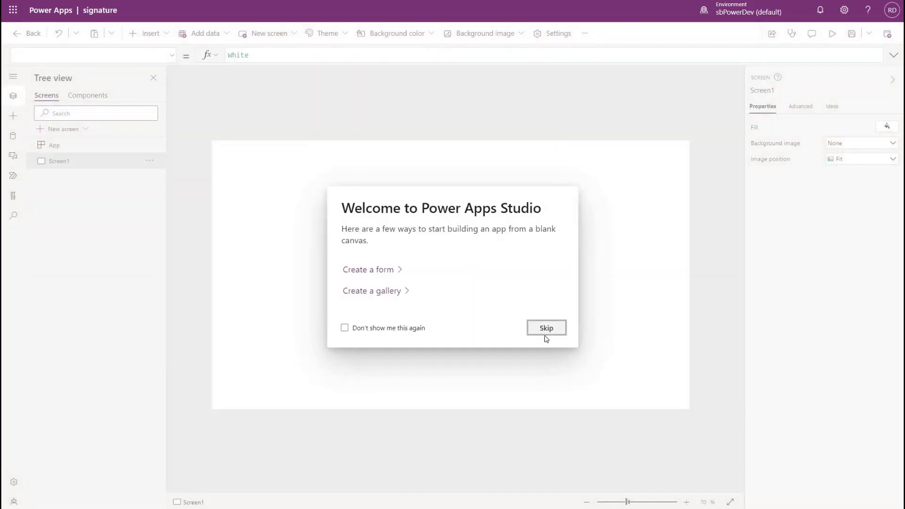
Dismiss the welcome prompt and add a Pen input control to Screen1
click(148, 33)
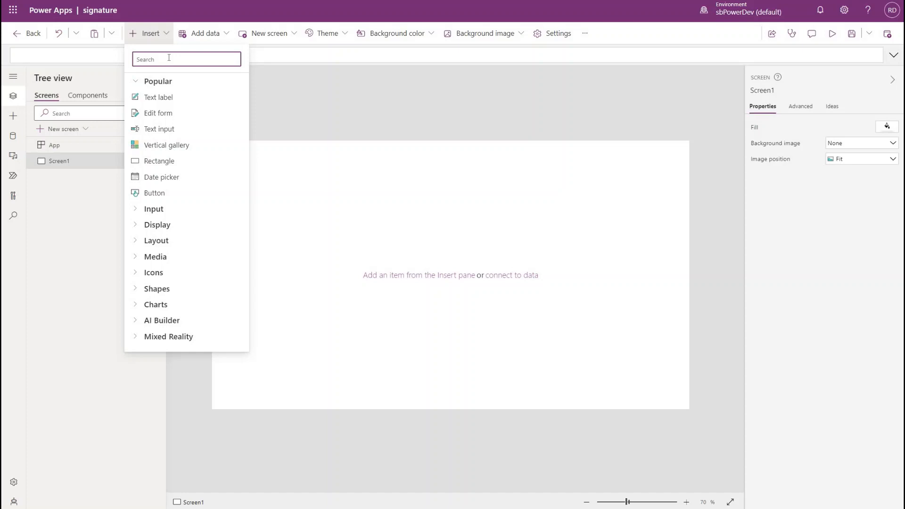
text(pen)
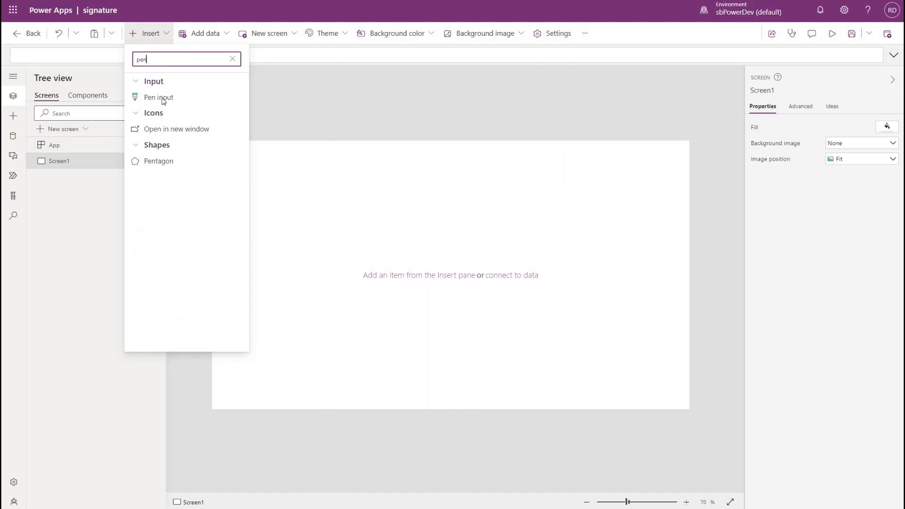
click(158, 97)
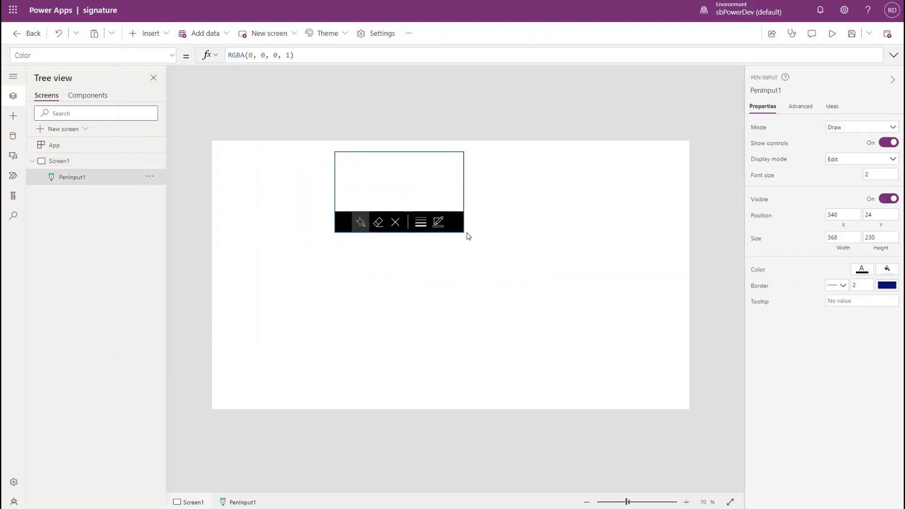
Add a Button control to the screen alongside the pen input
click(149, 33)
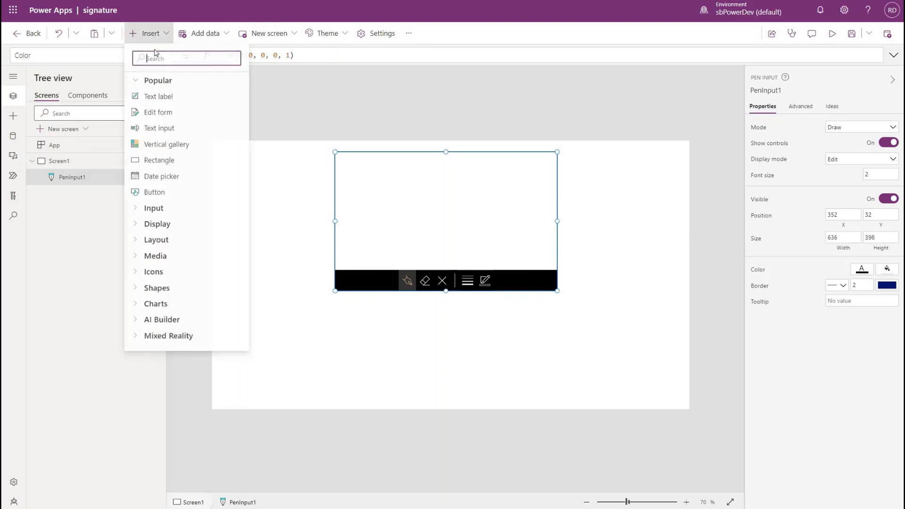
text(butt)
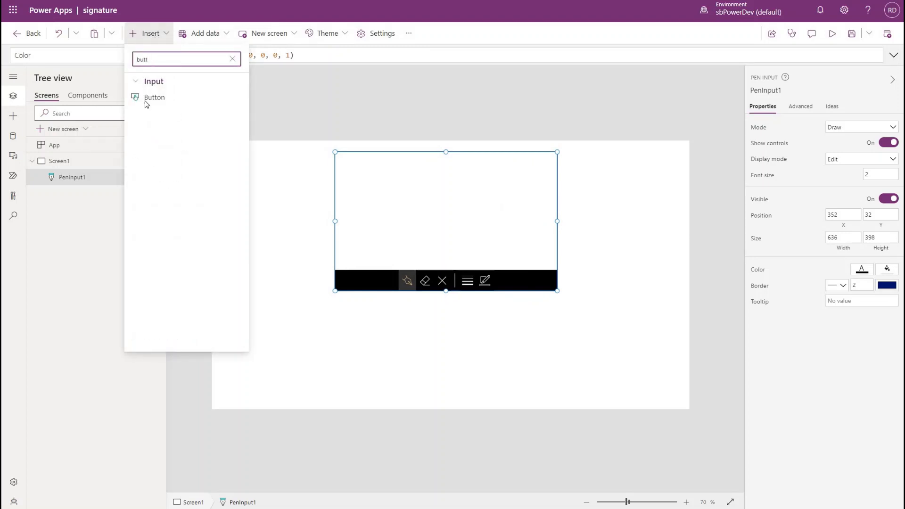
click(154, 97)
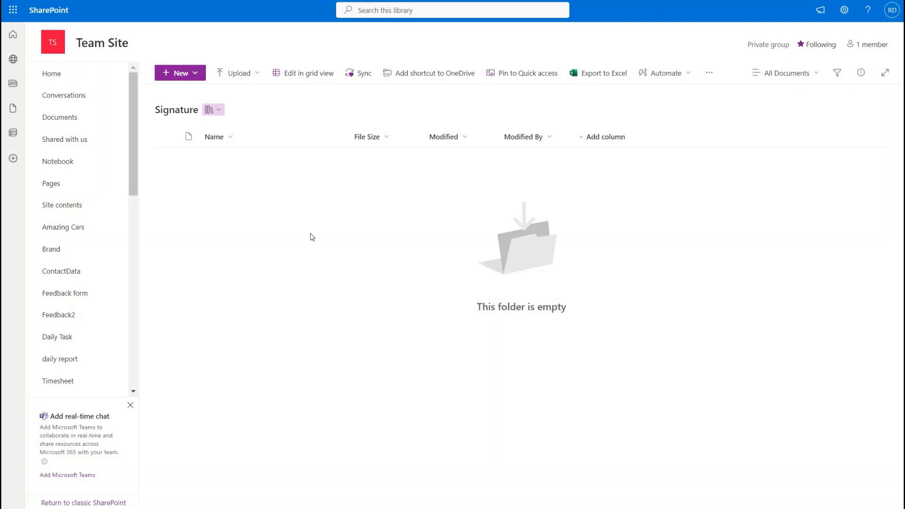
mouse_move(308, 249)
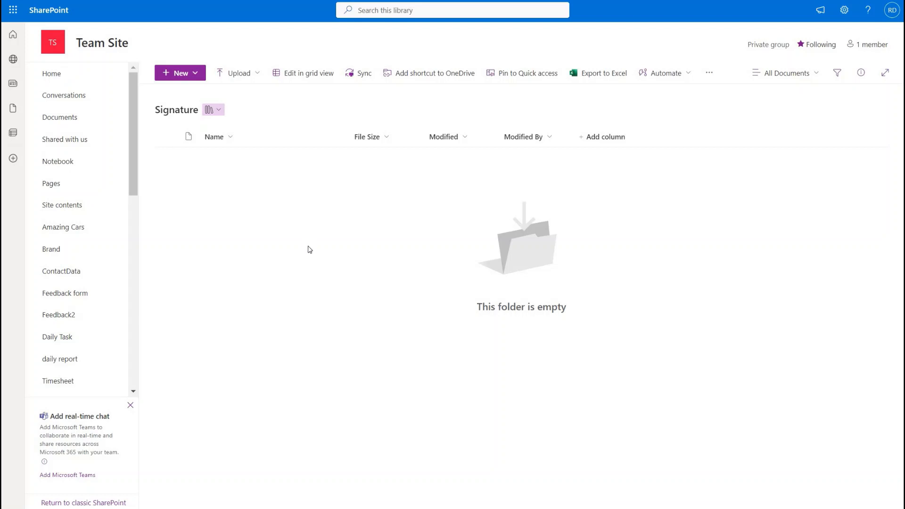
mouse_move(364, 161)
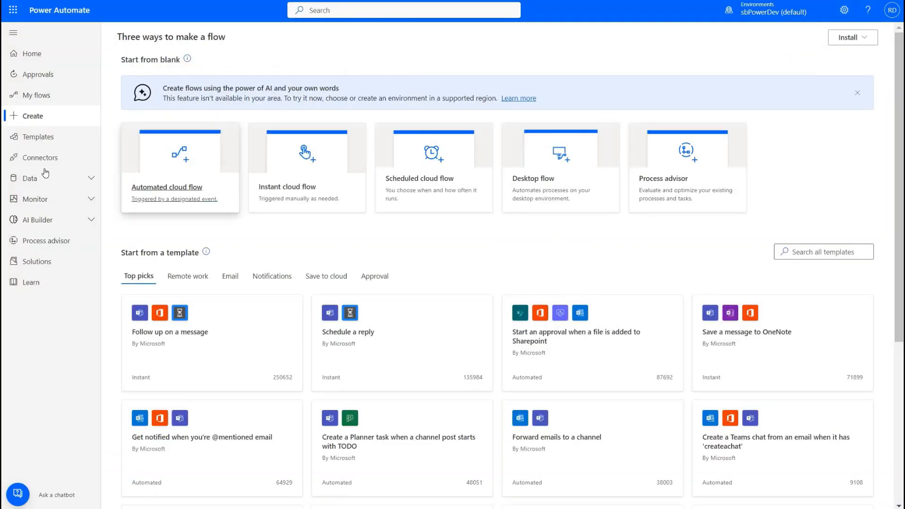
mouse_move(288, 182)
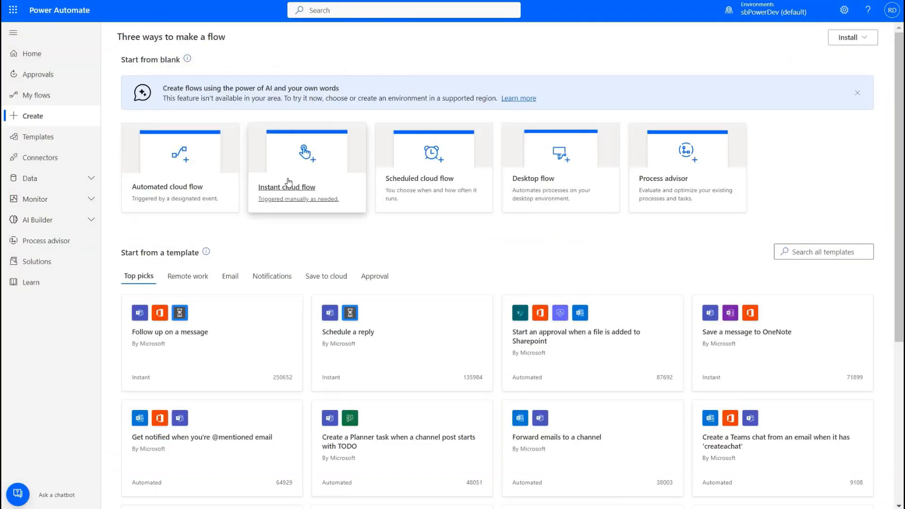
Start a new instant cloud flow with the PowerApps (V2) trigger
click(287, 187)
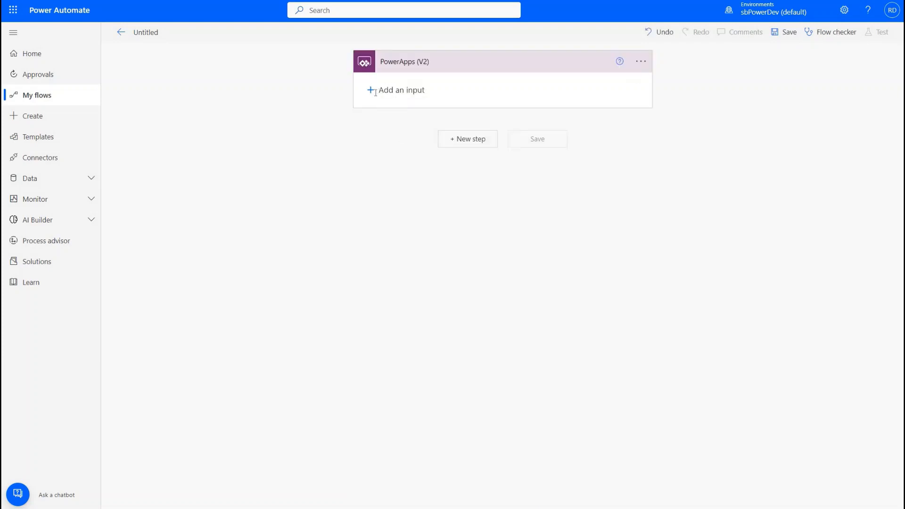
Add a File input to the PowerApps (V2) trigger and name it Signature
click(397, 91)
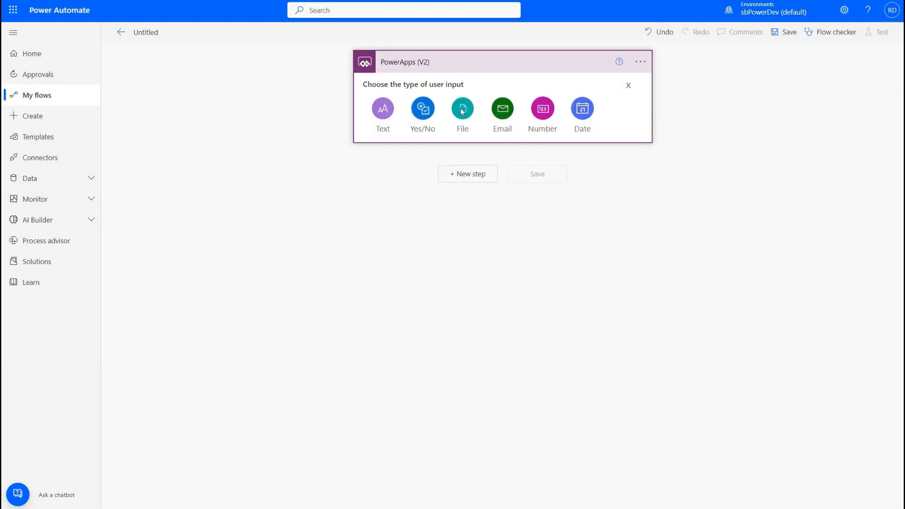
click(462, 108)
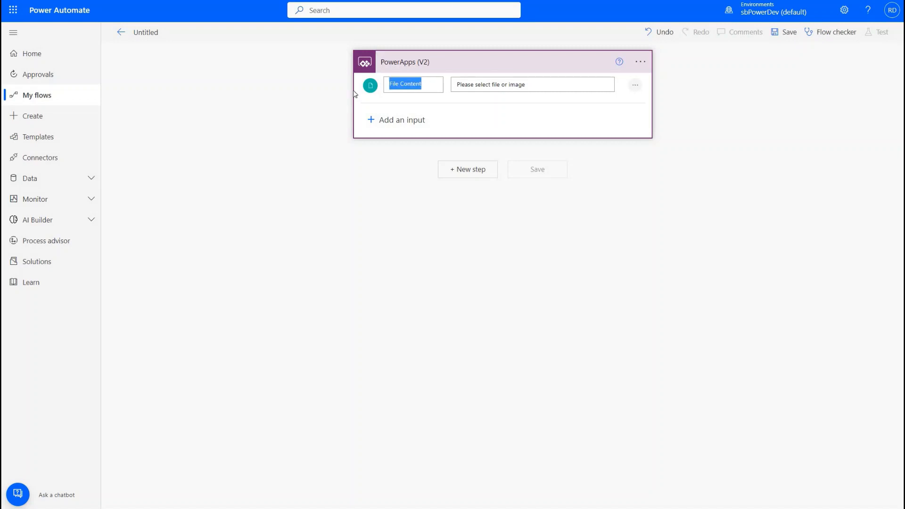
text(S)
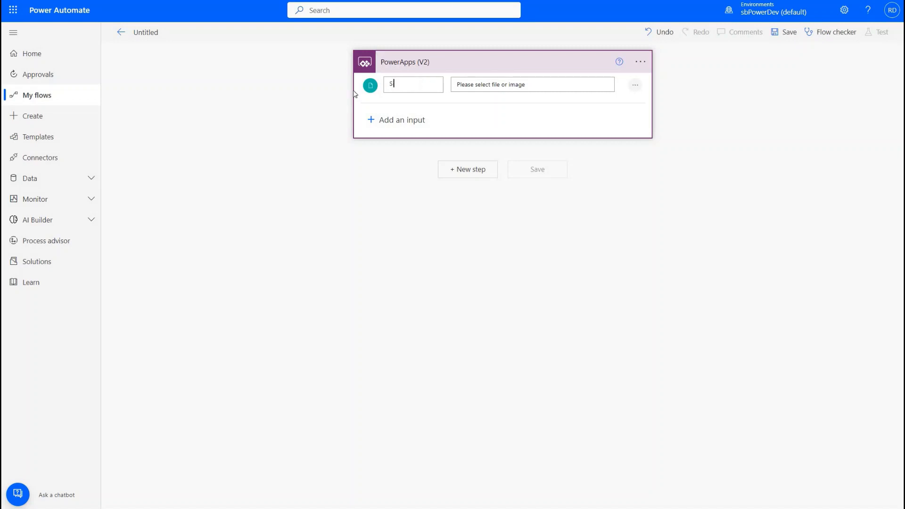
text(ignal)
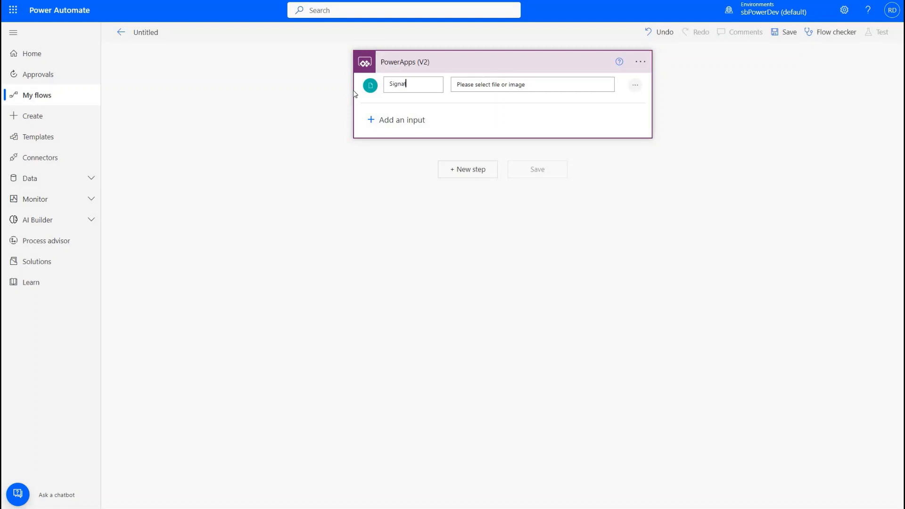
text(ture)
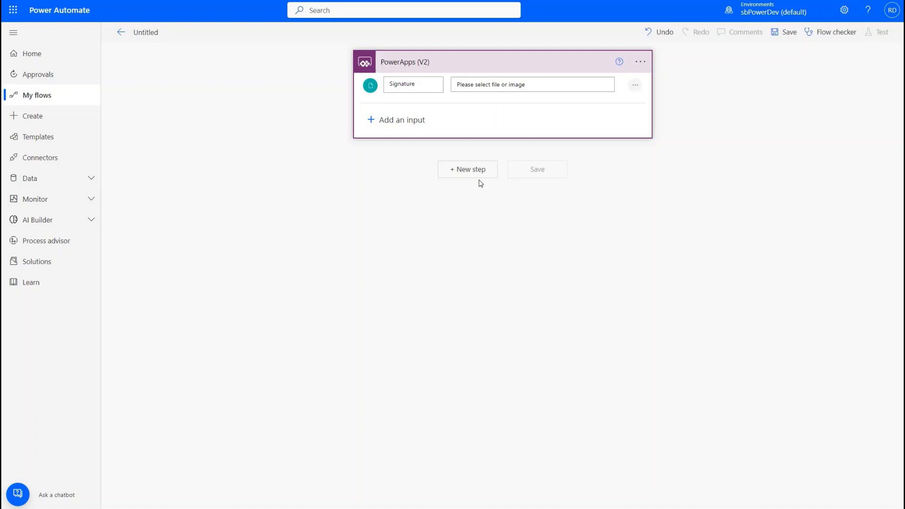
Add a SharePoint Create file action after the trigger
click(466, 169)
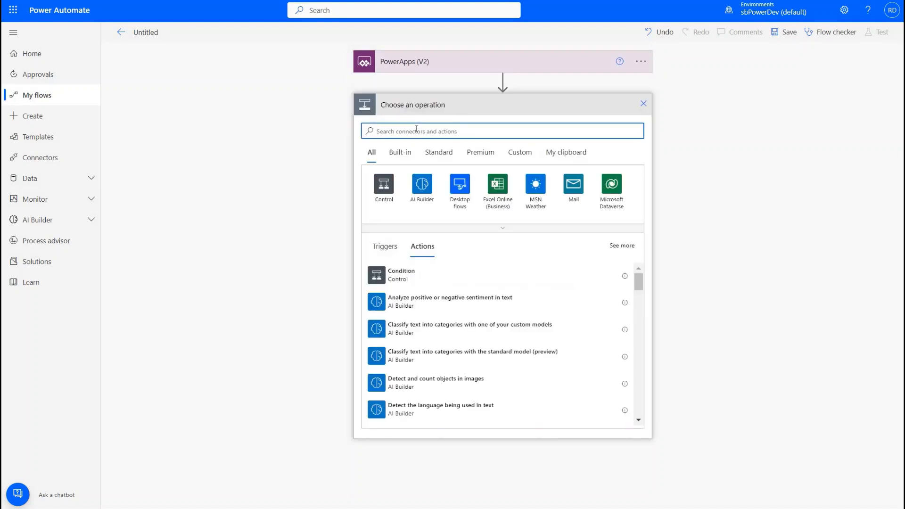
text(create)
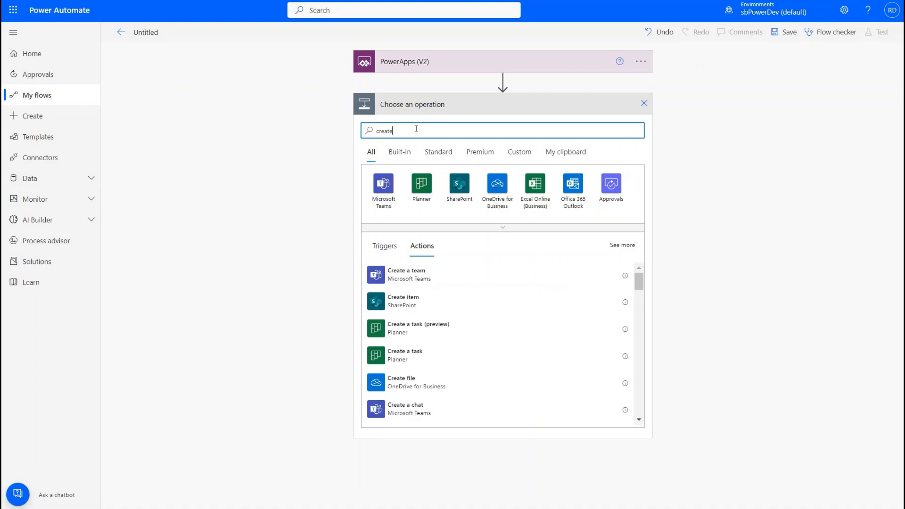
scroll(down, 3)
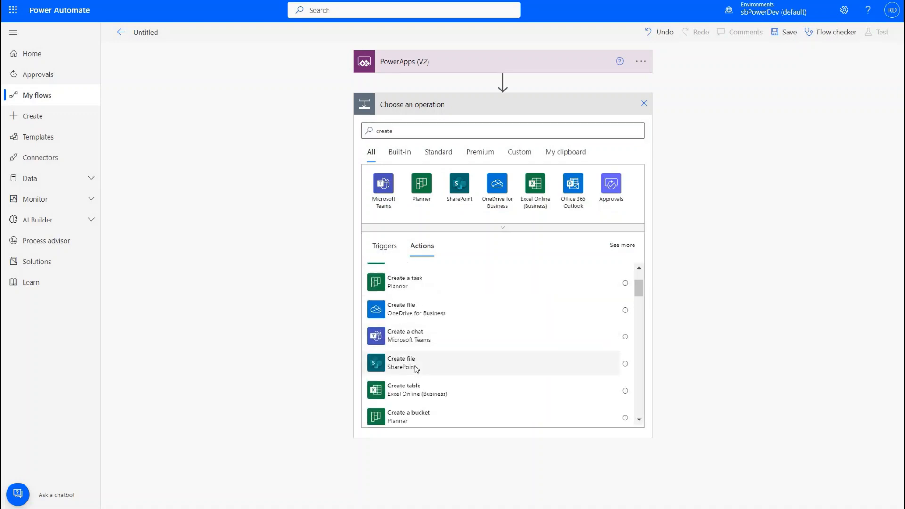
click(402, 362)
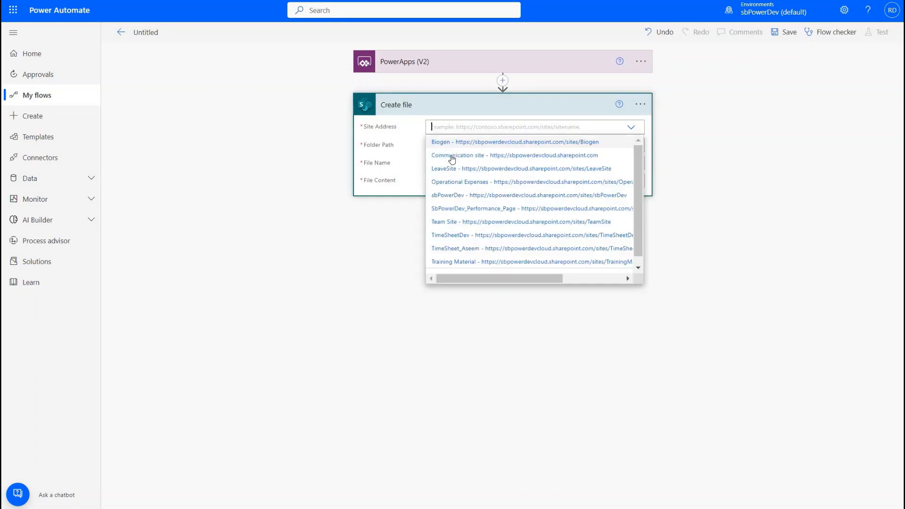
Set the Create file step to Team Site with folder path /Signature
click(519, 222)
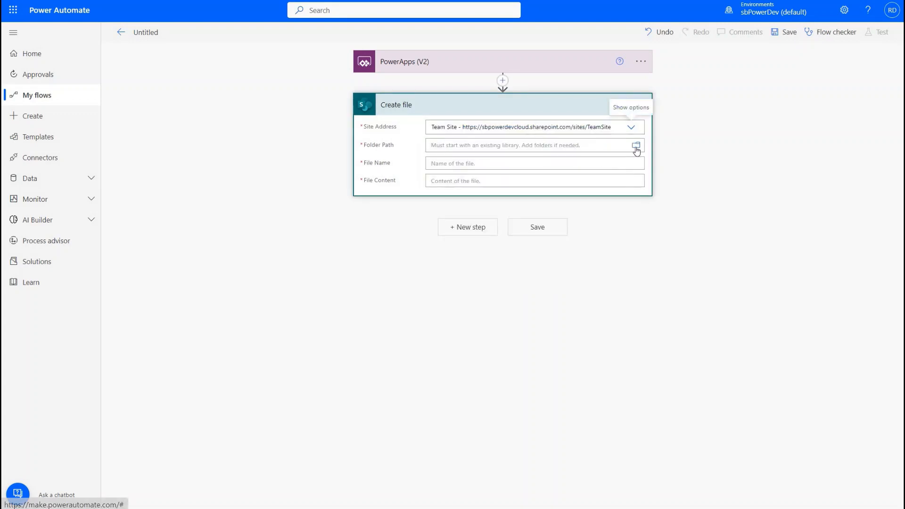
click(637, 145)
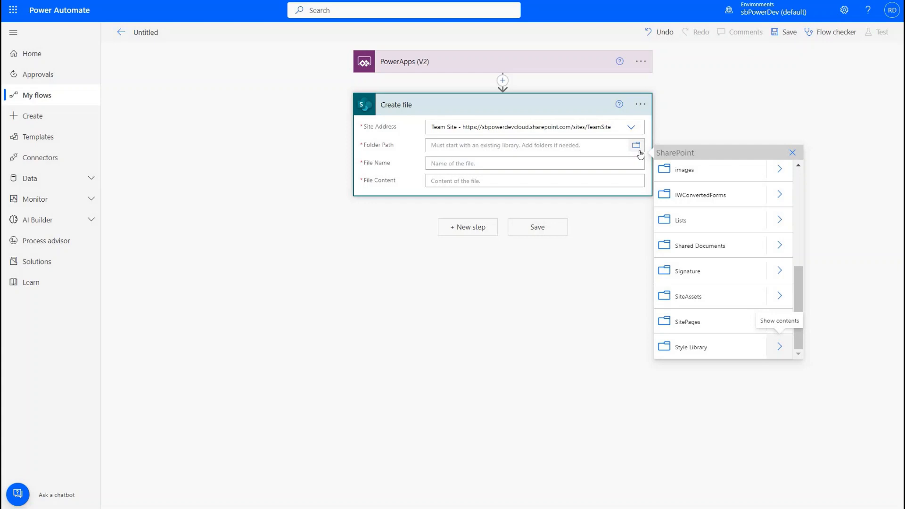
mouse_move(496, 116)
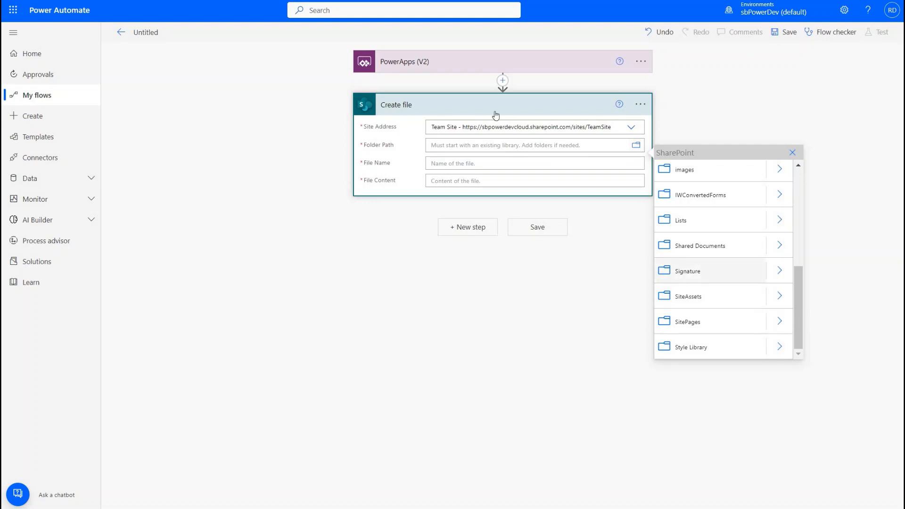
click(687, 270)
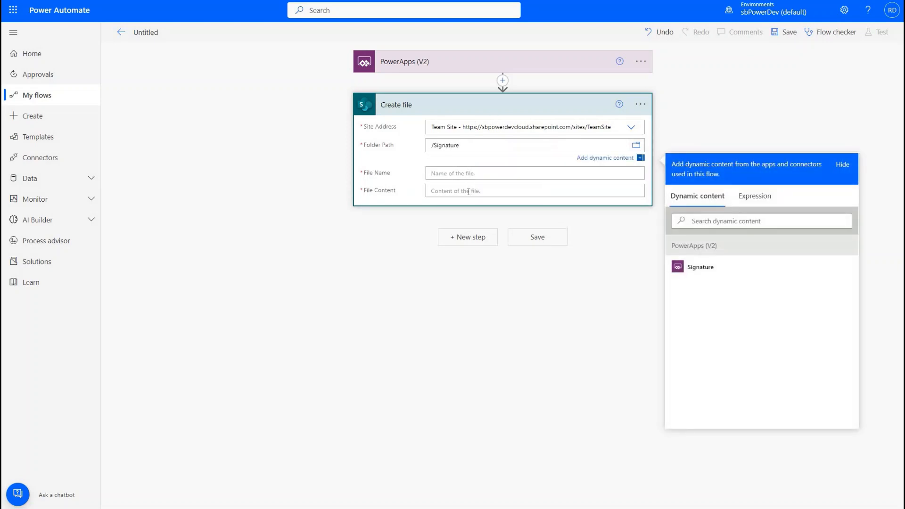
Use the Signature input as File Content and begin choosing dynamic content for the file name
click(701, 266)
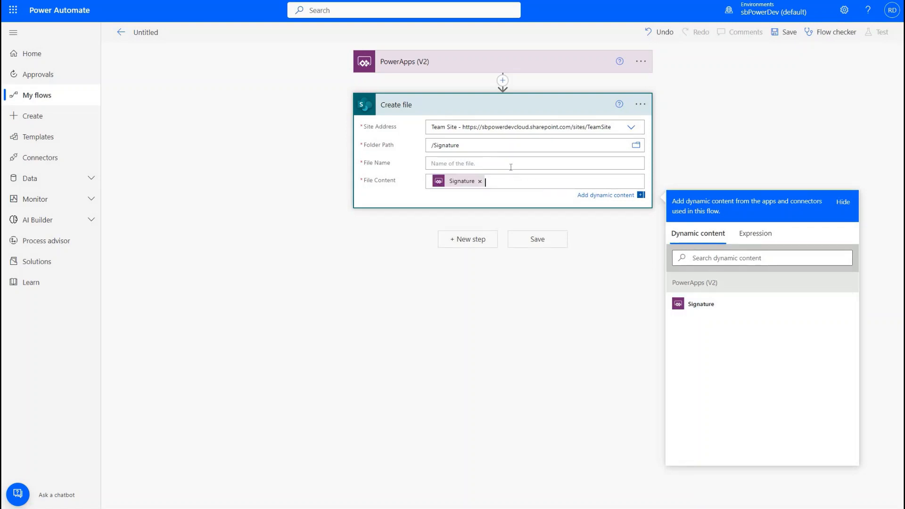
click(531, 163)
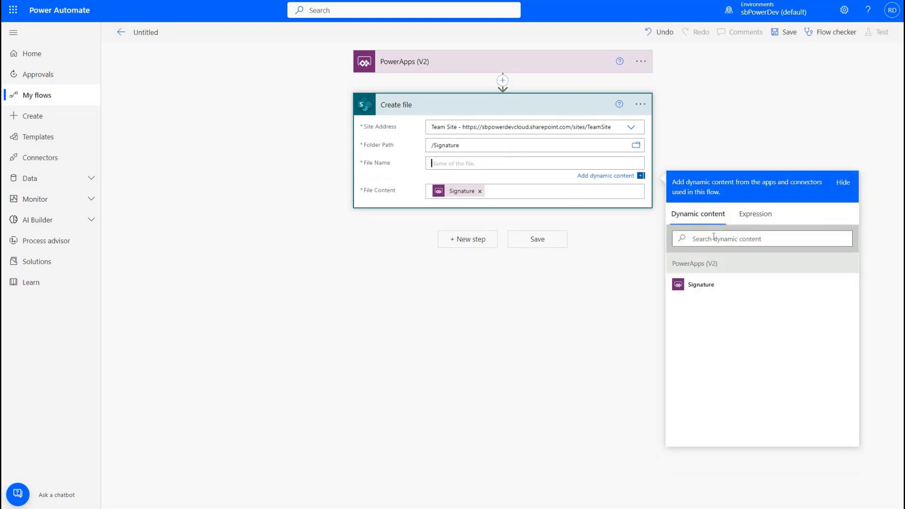
click(754, 214)
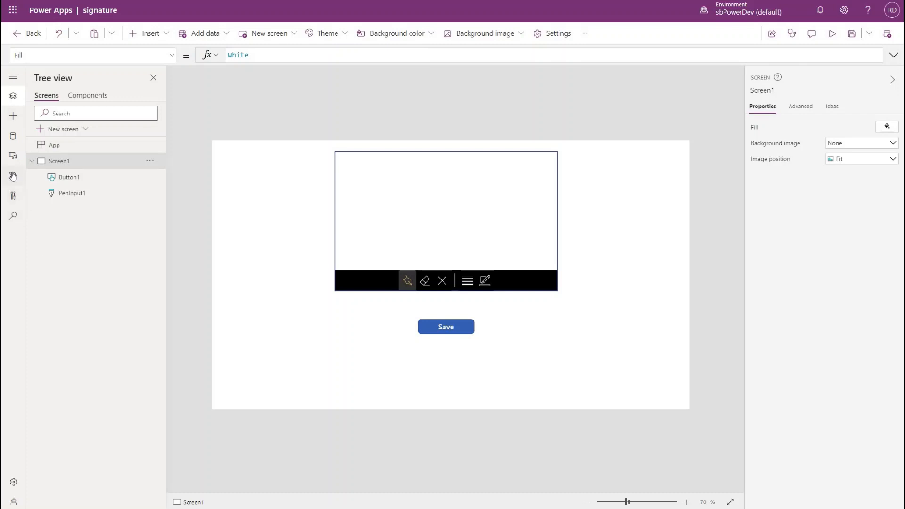
Add the Signature flow to the app from the Power Automate pane
click(13, 177)
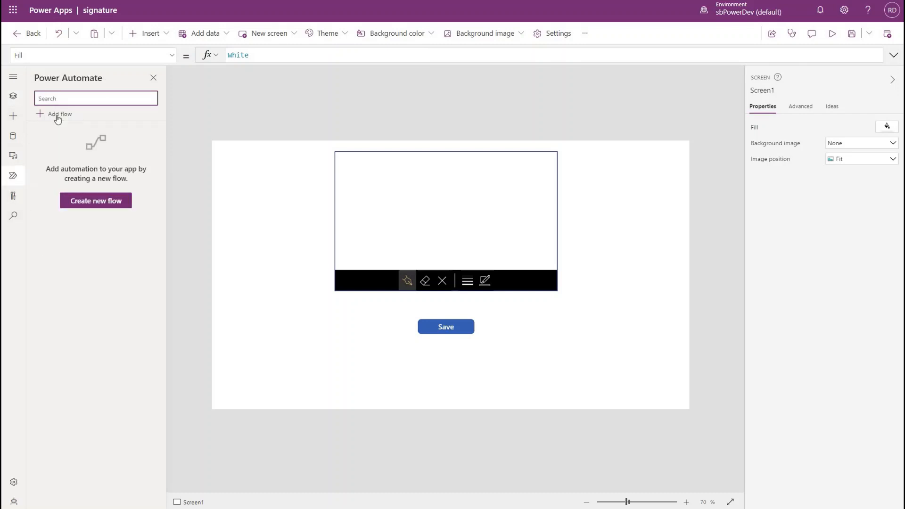
click(60, 114)
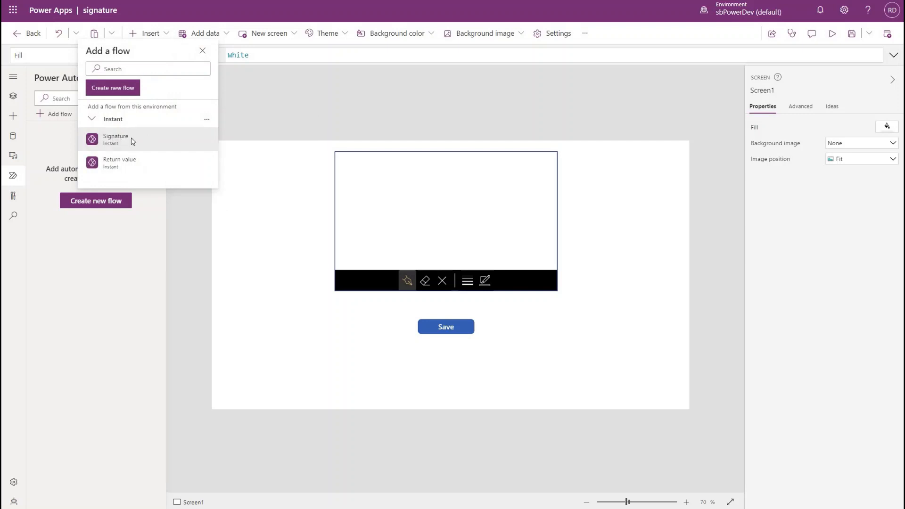
click(115, 140)
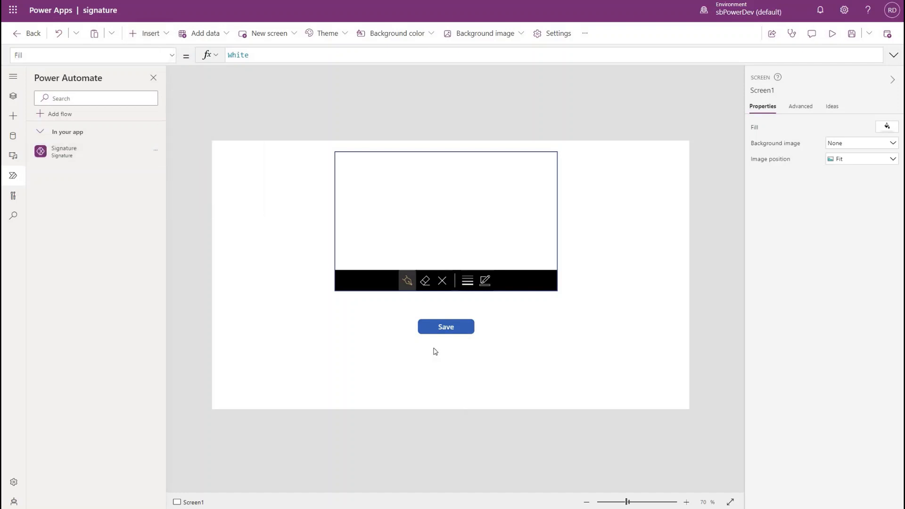
Set the Save button's OnSelect to 'Signature'.Run with PenInput1.Image as contentBytes and a DemoSignature timestamp name
click(446, 327)
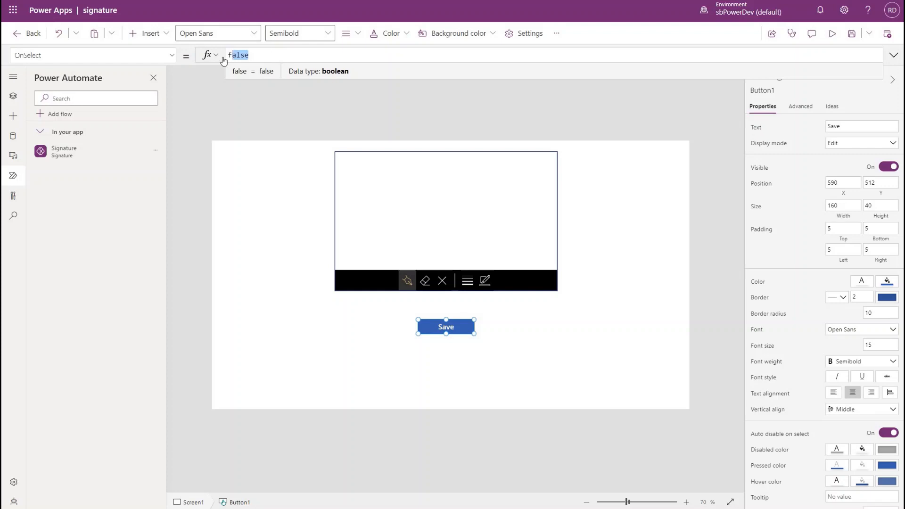
text('Signature'.Run({file:{contentBytes:PenInput1.Image,name:"DemoSignature" & Text(Now(),"ddMMyyhhmmss")&".png"}}))
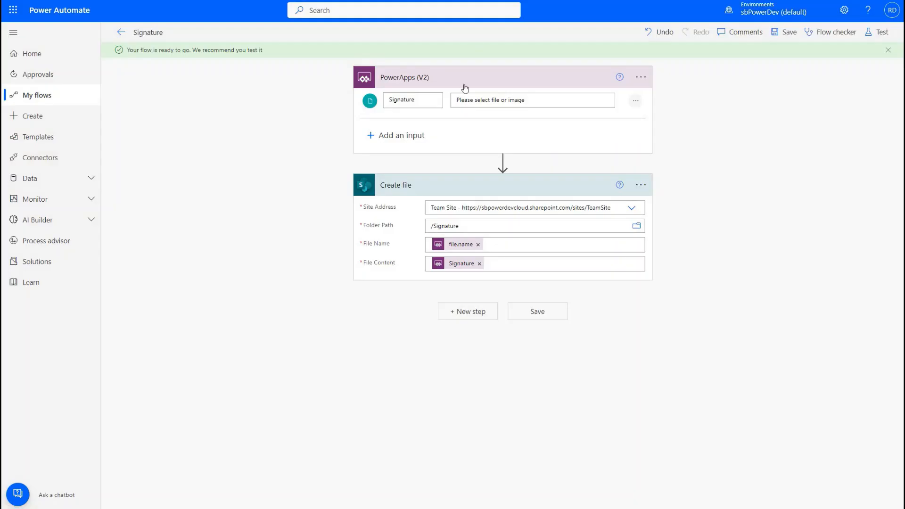
mouse_move(465, 88)
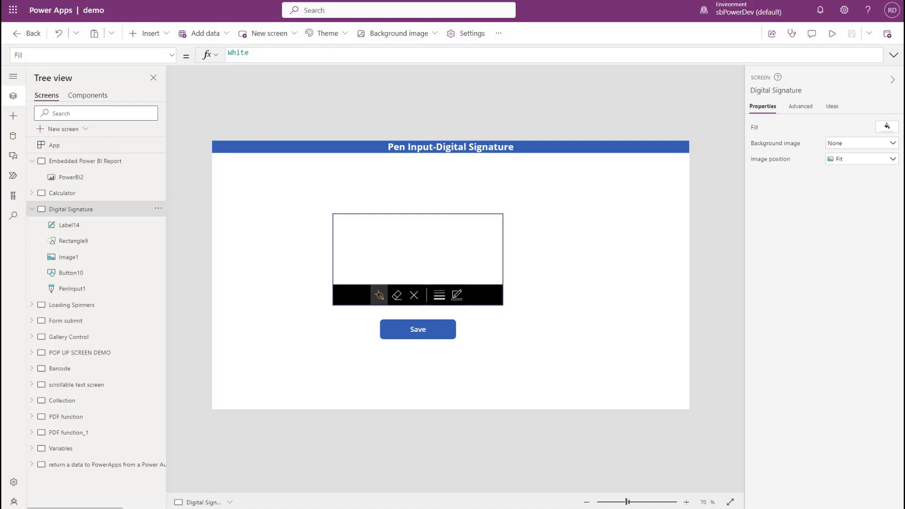
Add an Image control beside the pen input to show its drawing
click(418, 329)
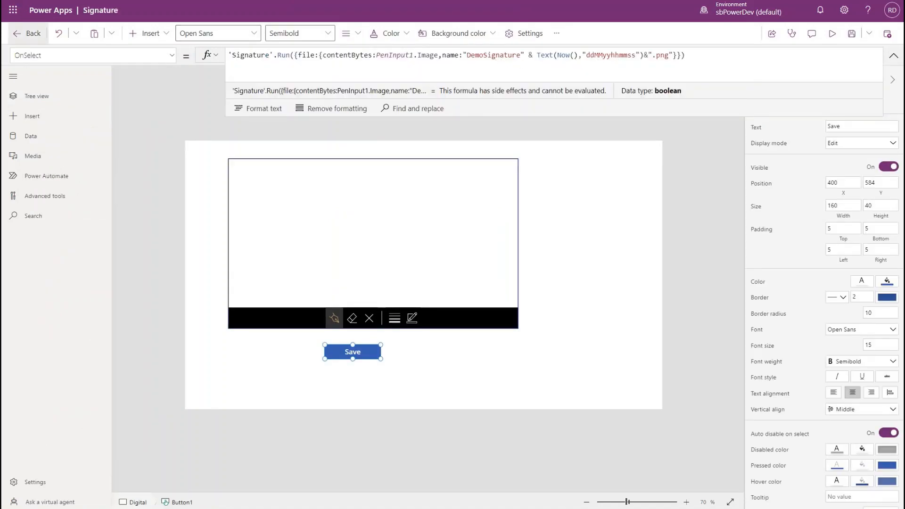
click(147, 33)
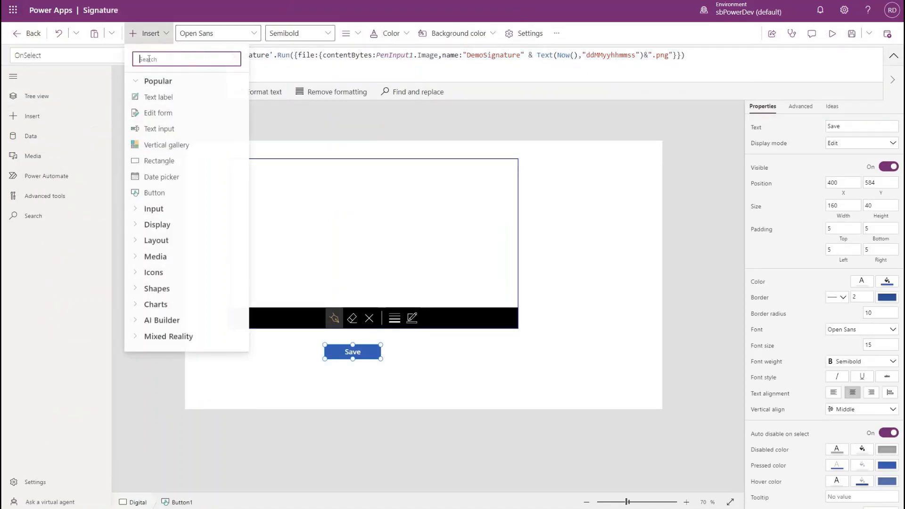
text(ima)
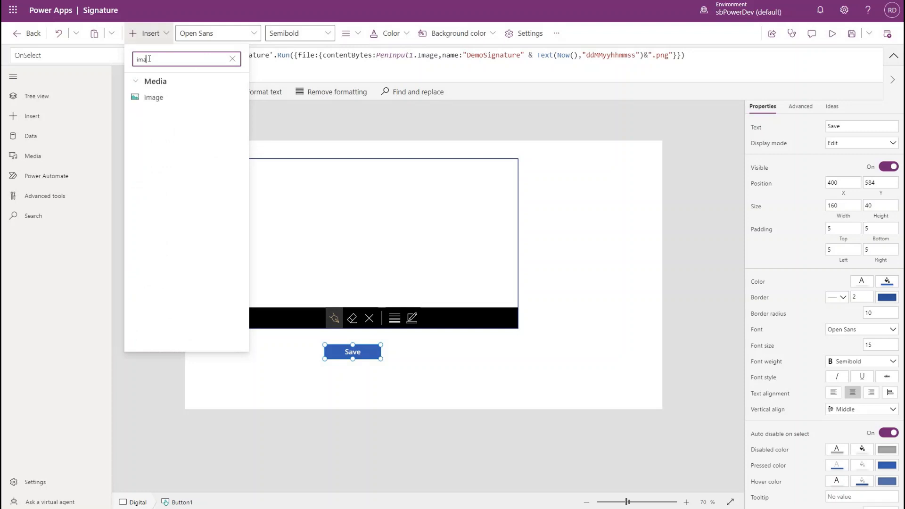
click(154, 97)
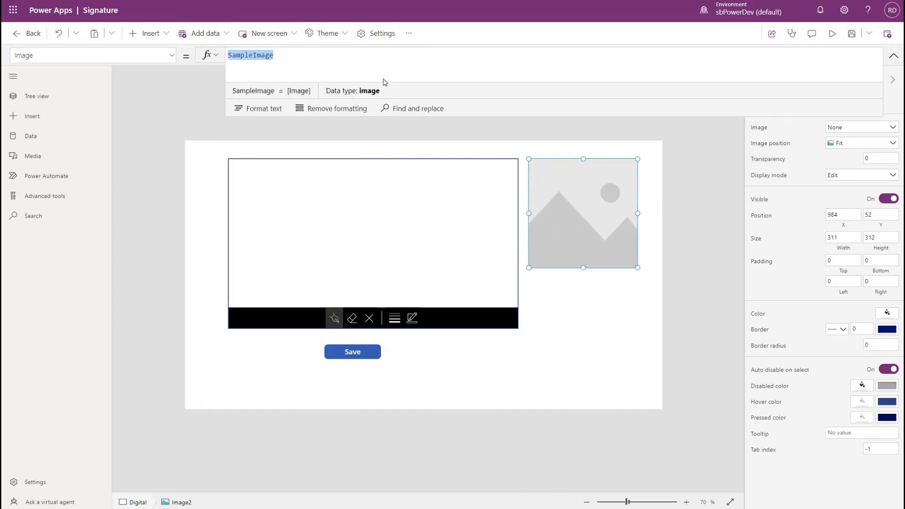
Preview the app and save the drawn signature via the Save button
click(833, 33)
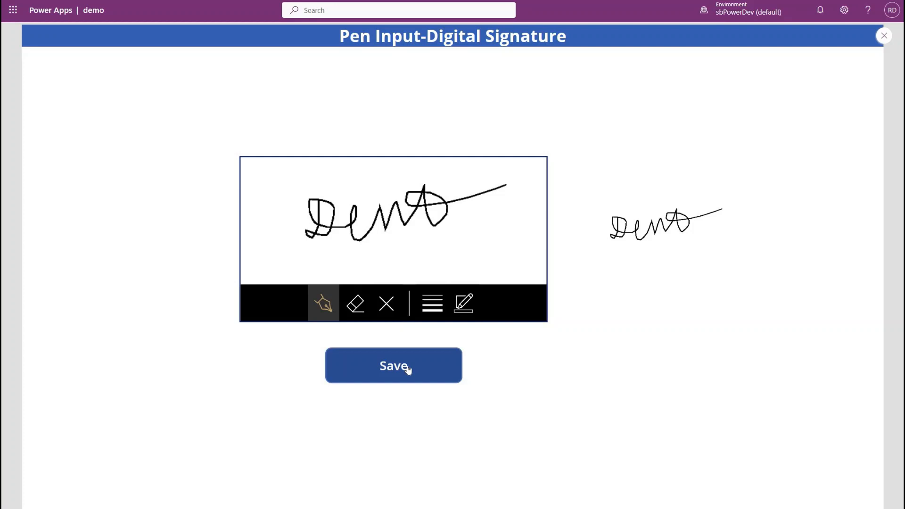